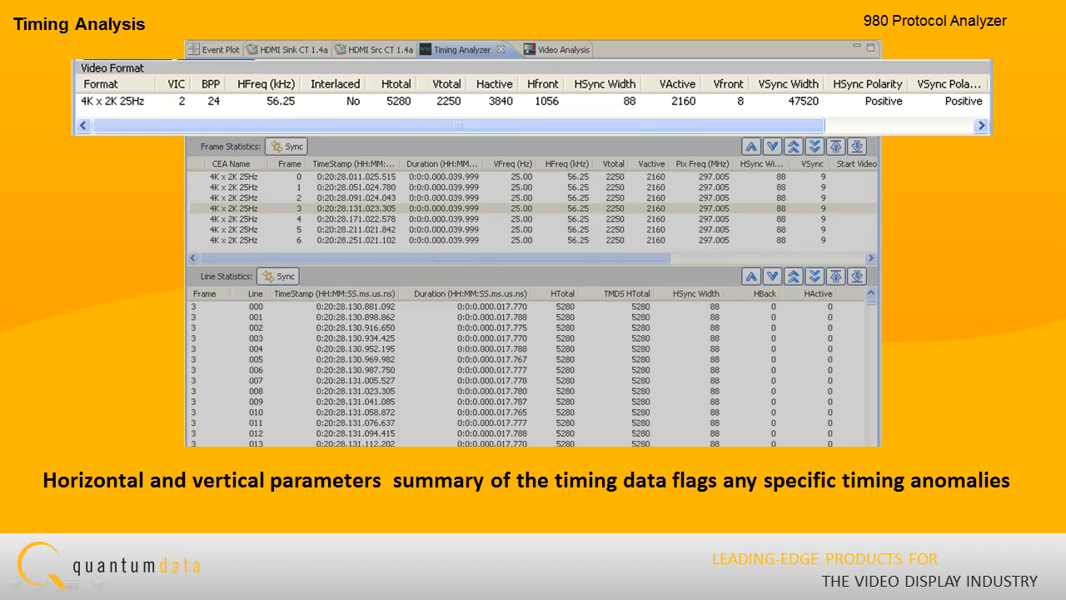
Run grep "CTS = 33783" pdecode.log in the Console command field to list matching audio clock regeneration lines
{"action": "left_click", "coordinate": [556, 50]}
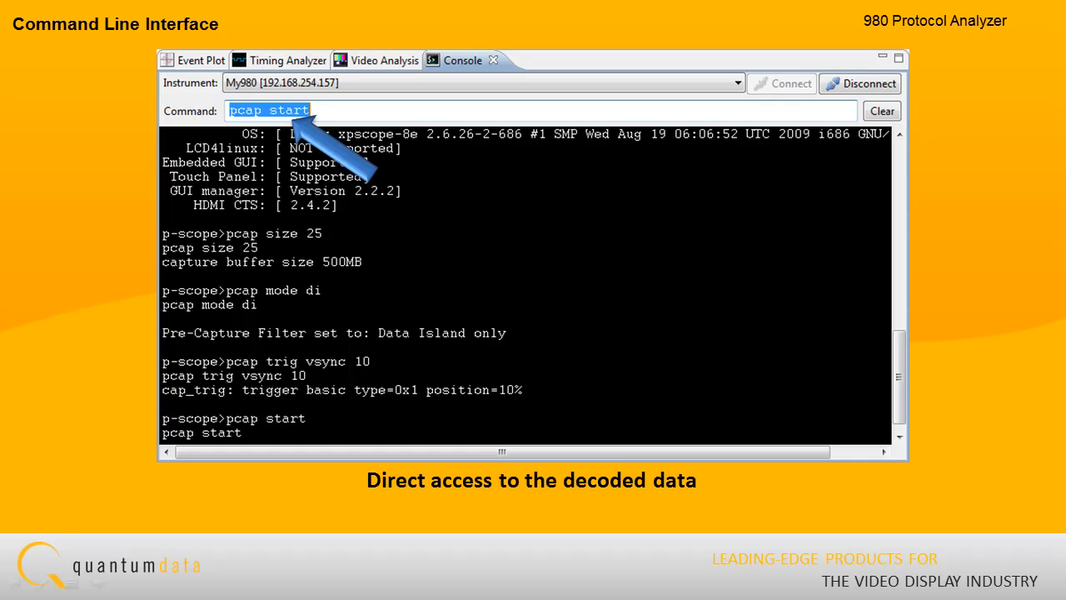
{"action": "type", "text": "grep \"CTS = 33783\" pdecode.log"}
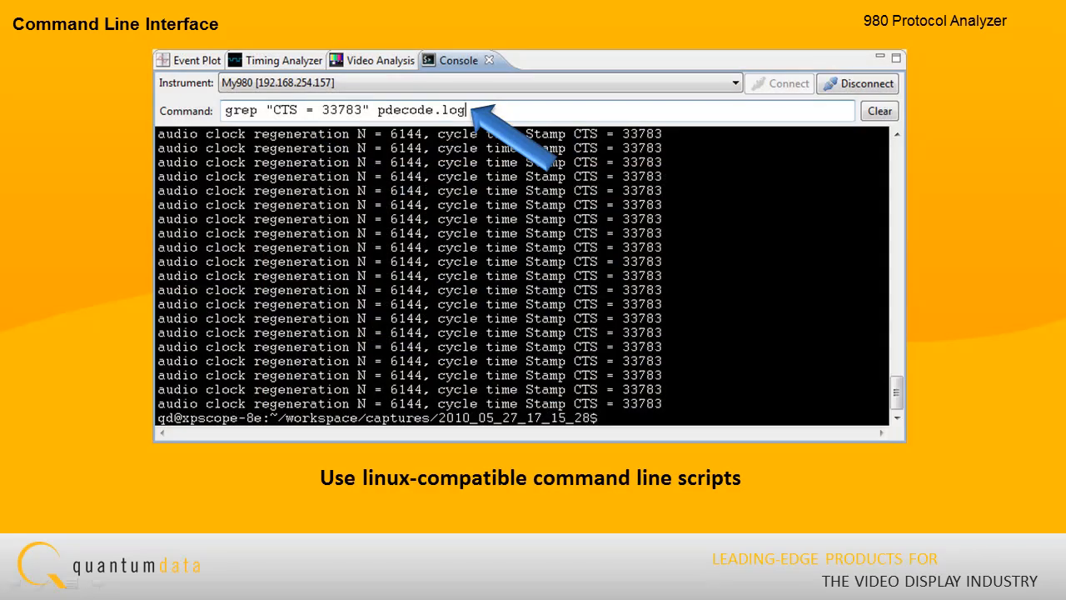